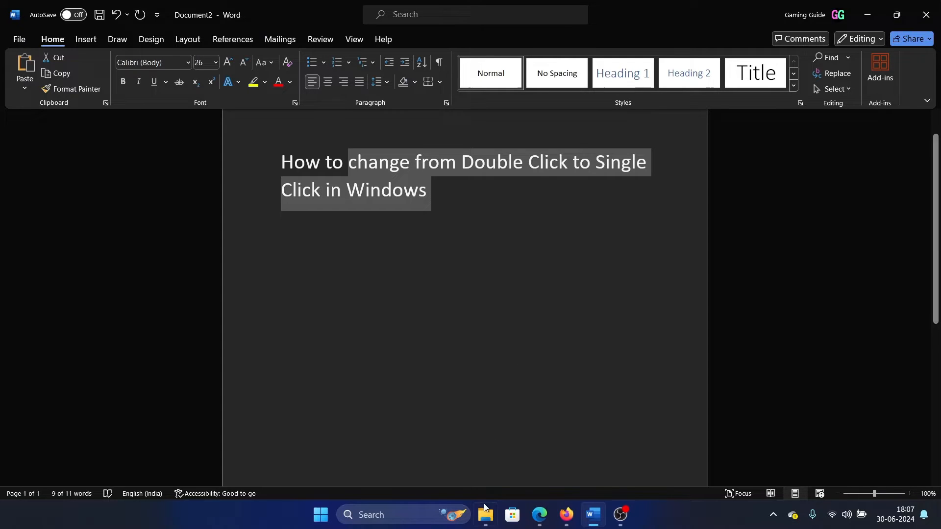
- Switch to File Explorer and double-click the Repair Master Boot Record video to open it
left_click(483, 514)
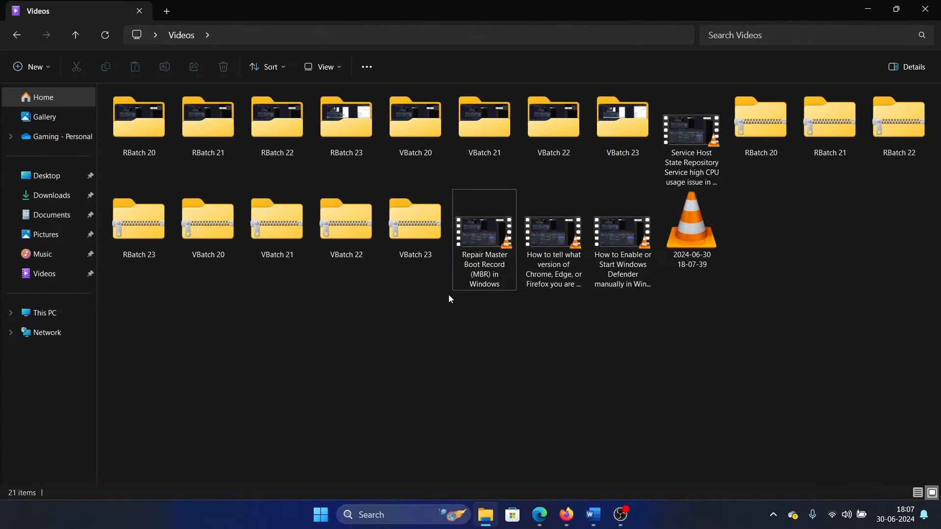
mouse_move(484, 234)
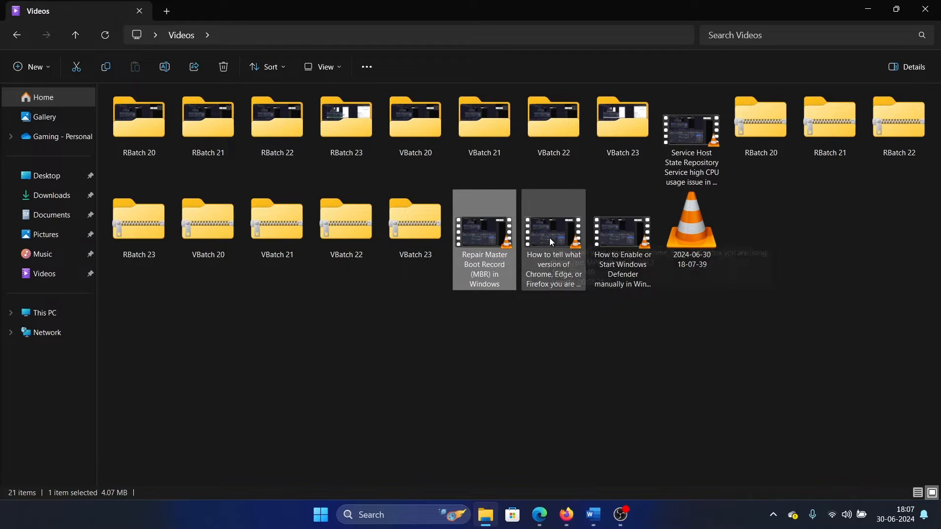
left_click(483, 241)
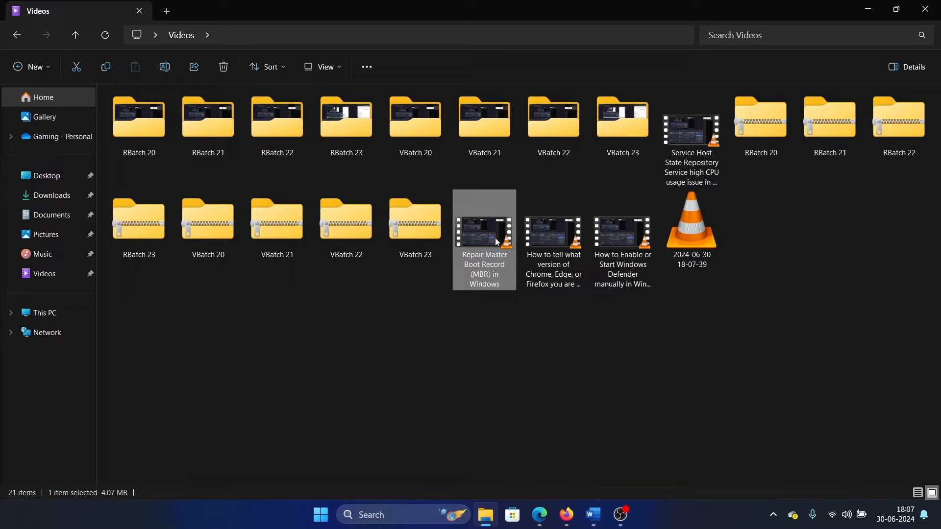
double_click(483, 240)
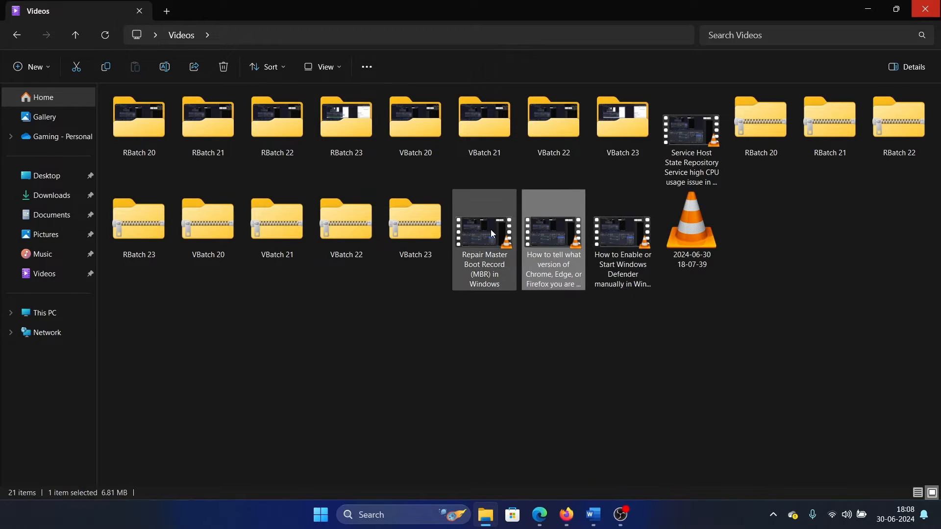
mouse_move(491, 233)
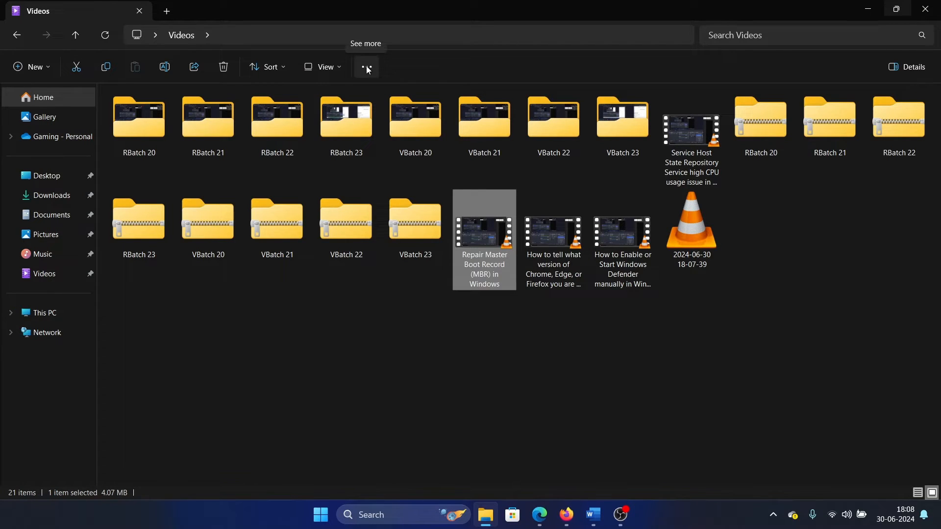
- In Folder Options General, choose 'Single-click to open an item (point to select)' and apply with OK
left_click(365, 66)
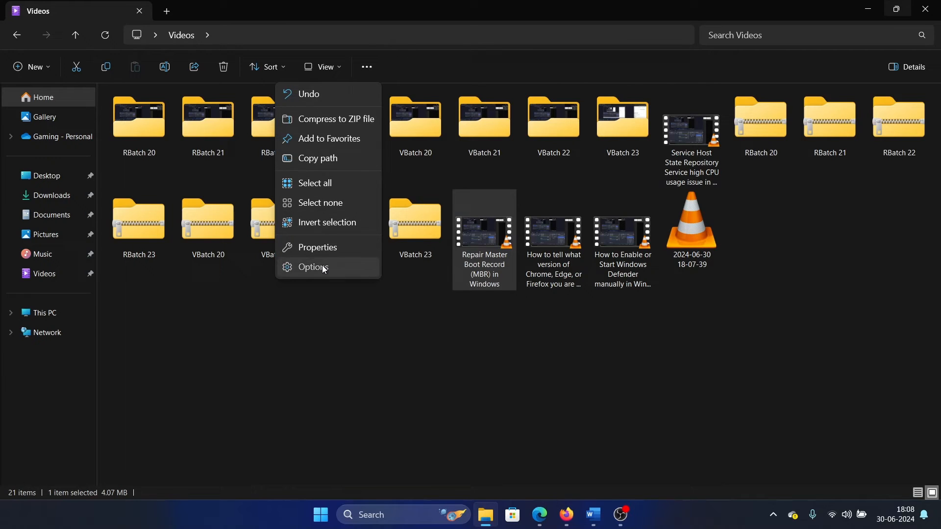
left_click(313, 267)
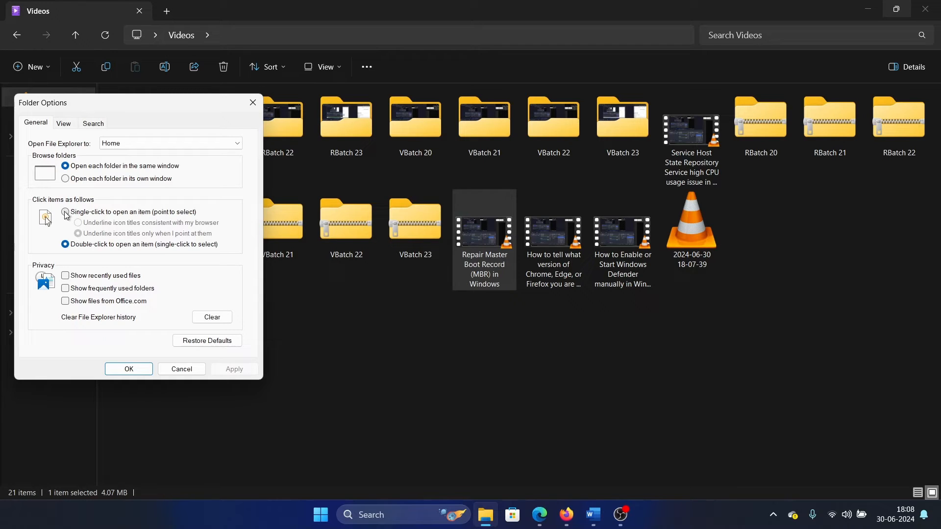
left_click(65, 212)
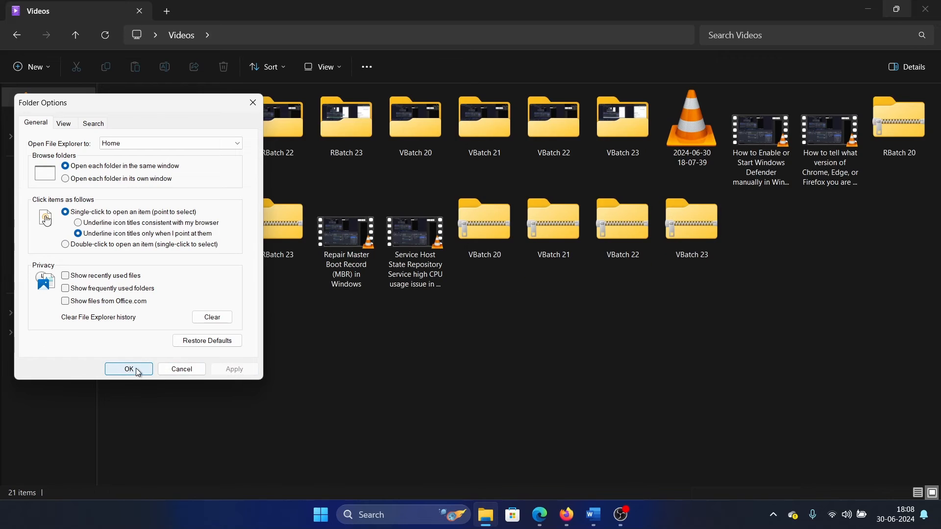
left_click(127, 370)
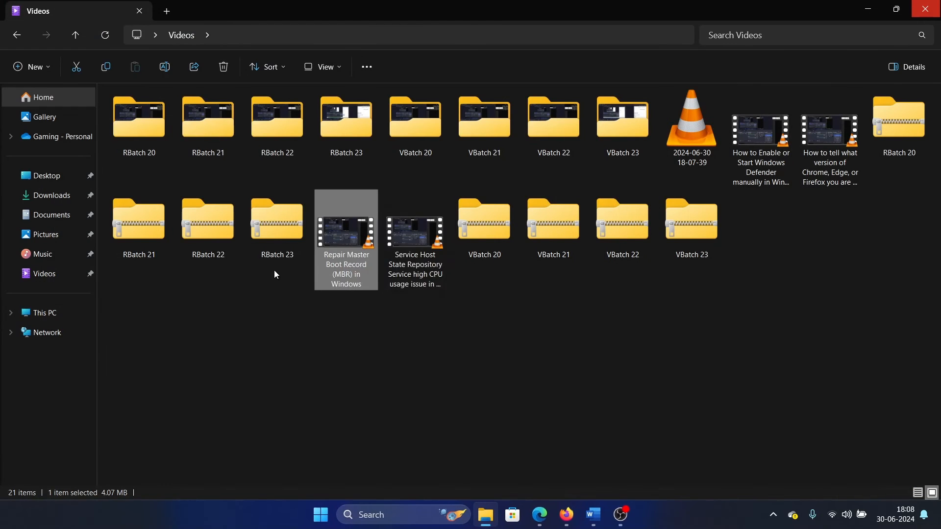
double_click(414, 233)
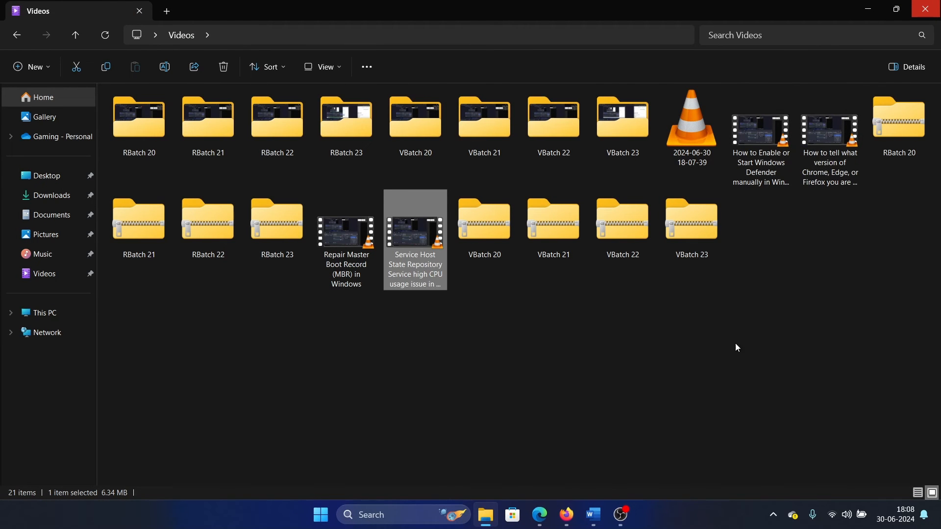
mouse_move(739, 365)
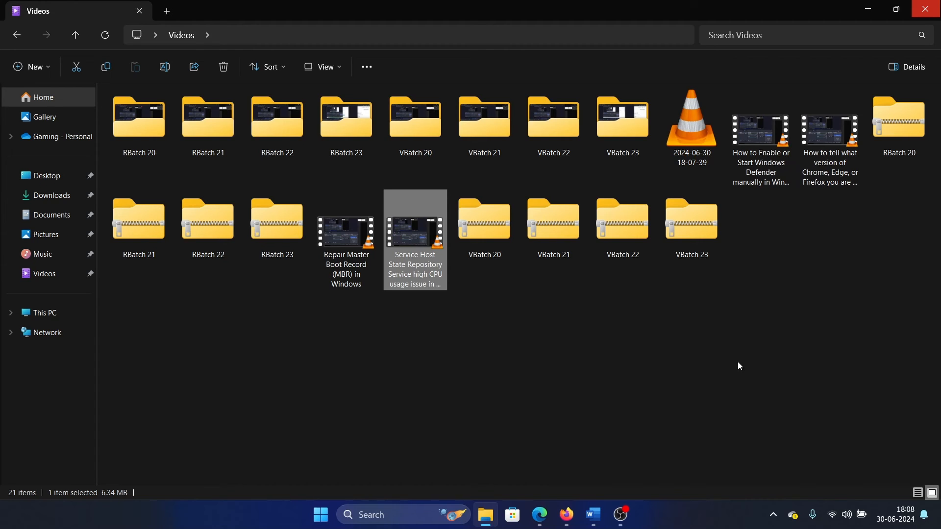
mouse_move(704, 377)
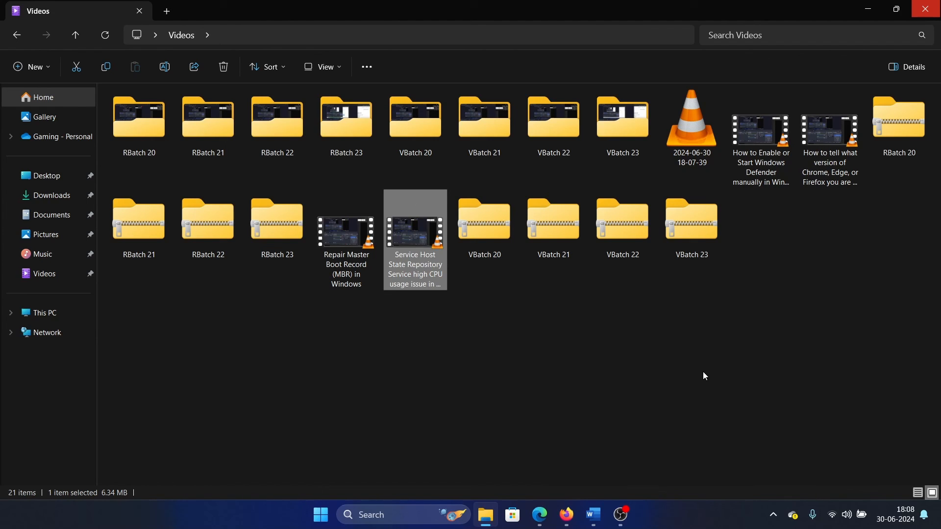
mouse_move(668, 370)
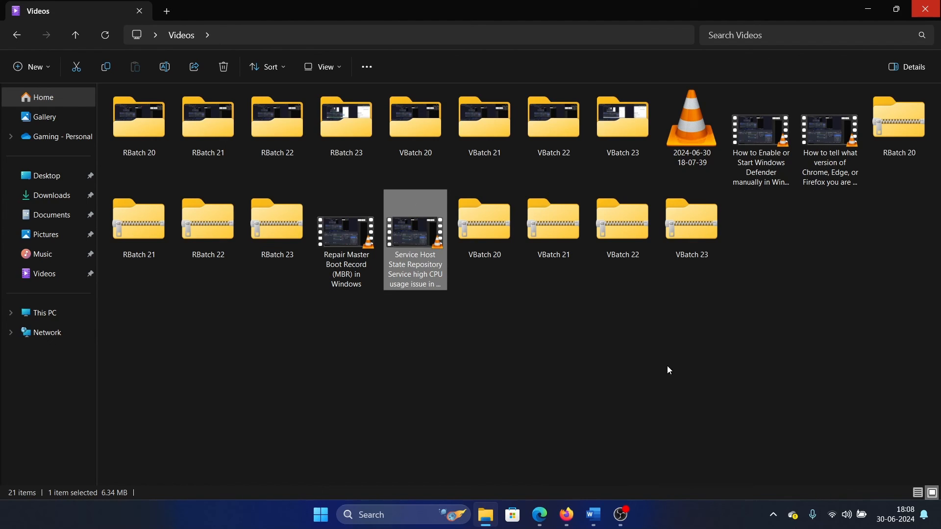